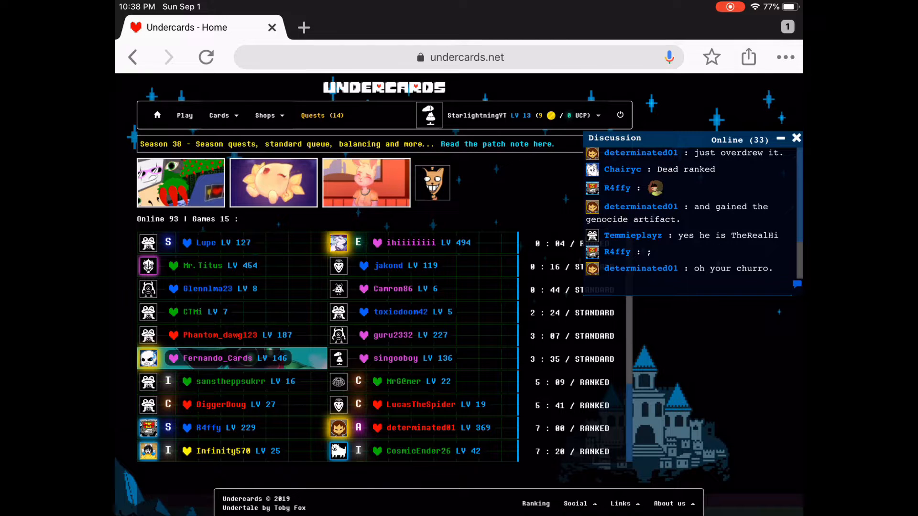
- Go from the home page to the Play menu and join the custom games lobby
click(206, 57)
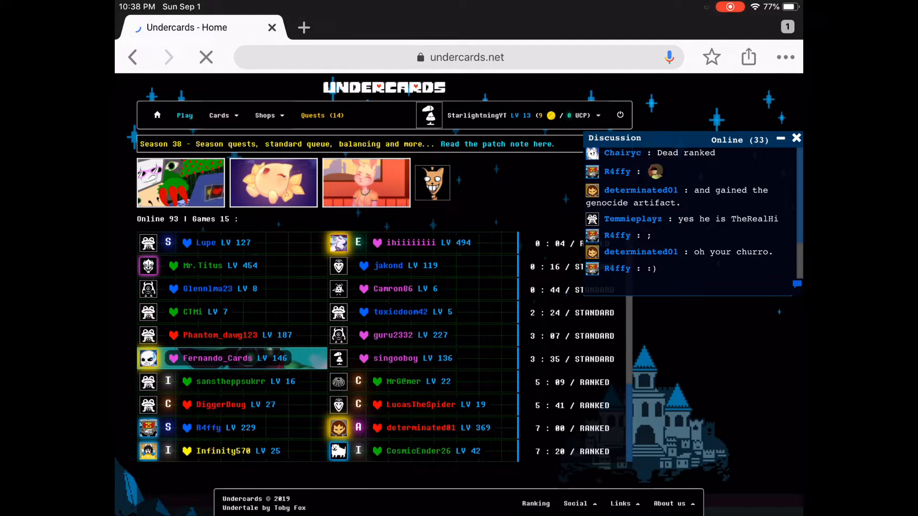
click(184, 115)
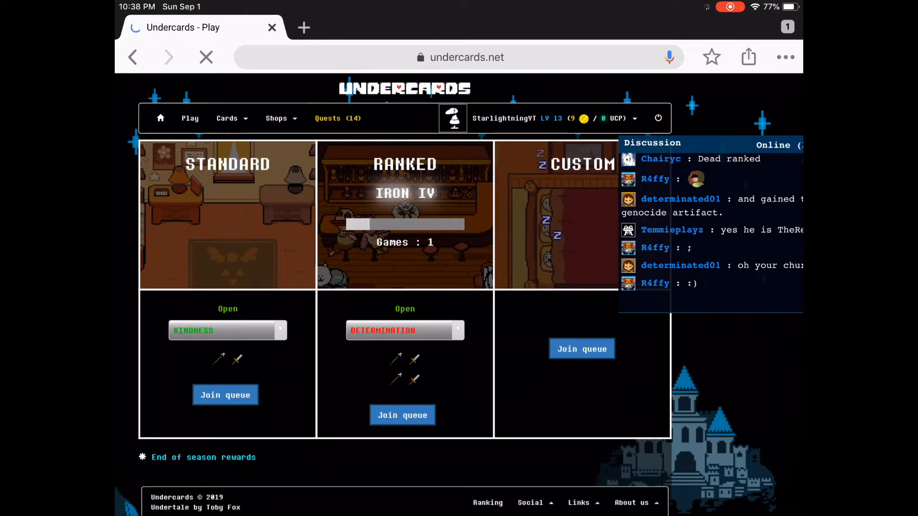
click(580, 349)
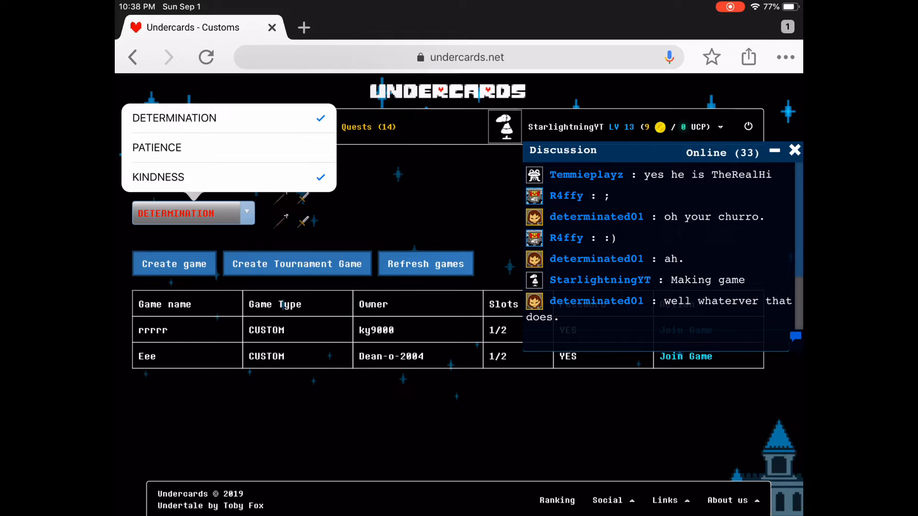
- Create a custom game named 'YouTube' with the Kindness soul selected
click(157, 177)
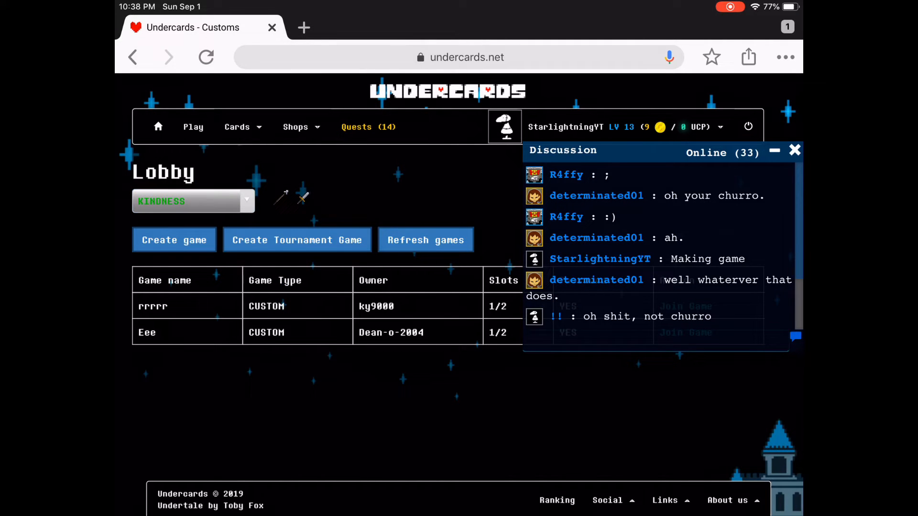
click(174, 239)
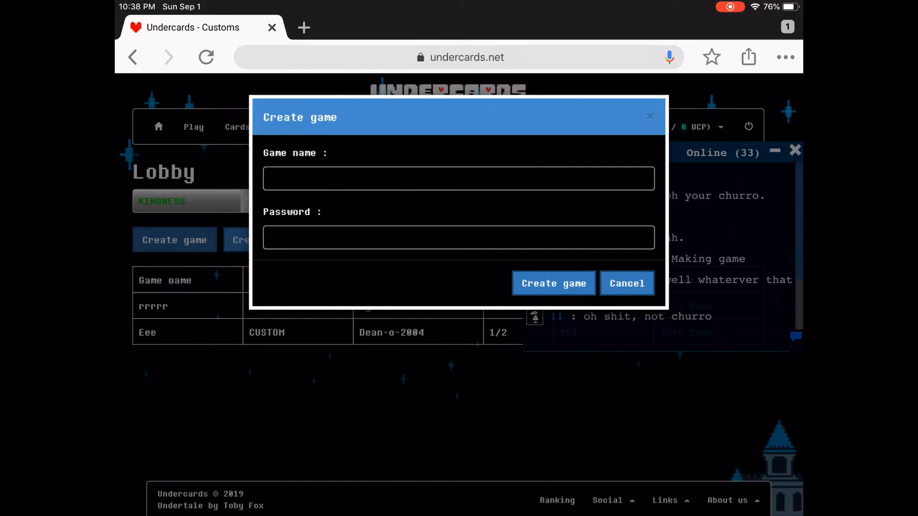
text(You)
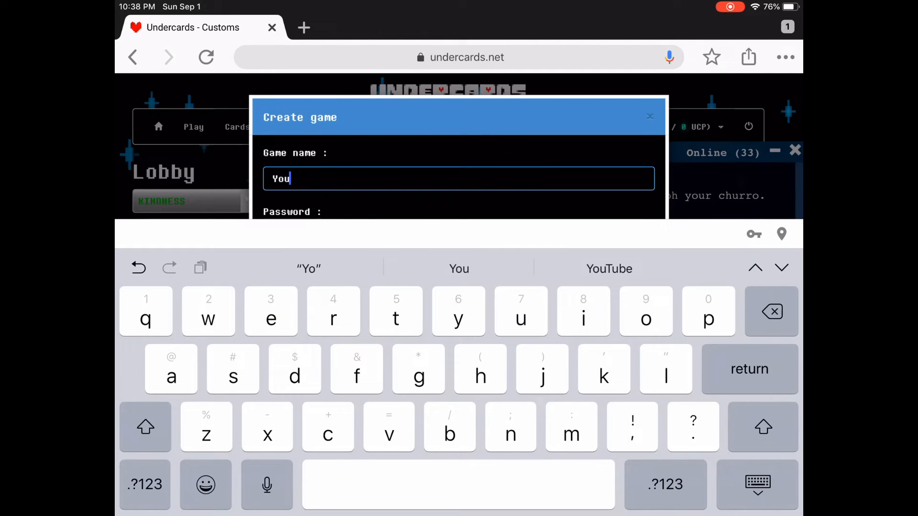
click(609, 269)
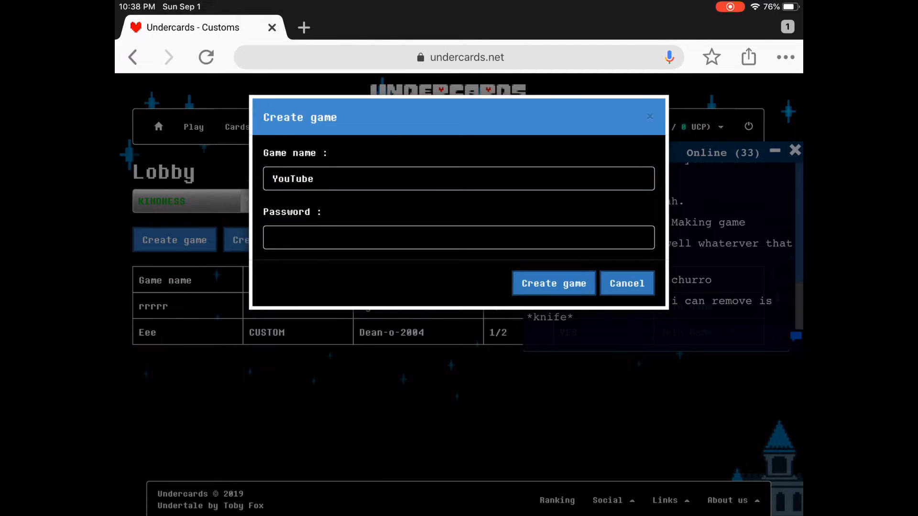
click(553, 283)
text(Game)
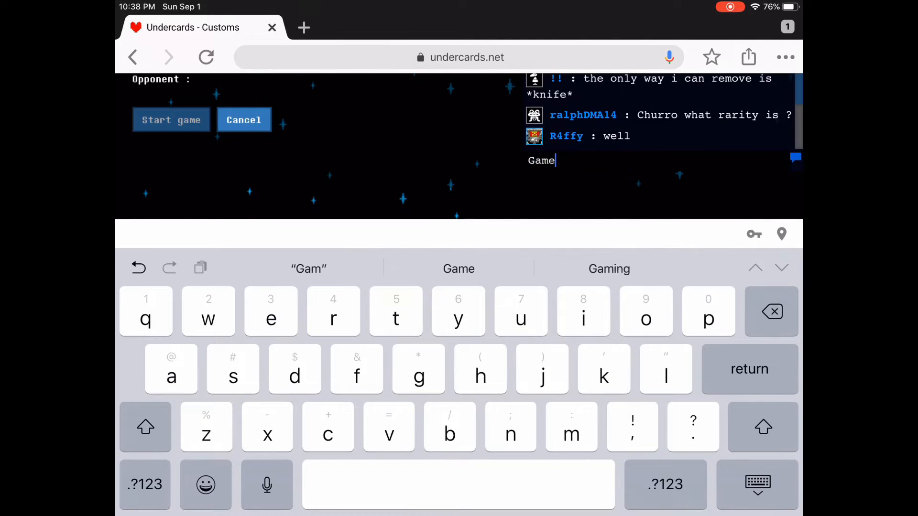
- Post 'Game made' in the chat, then cancel the YouTube game to return to the lobby list
click(457, 483)
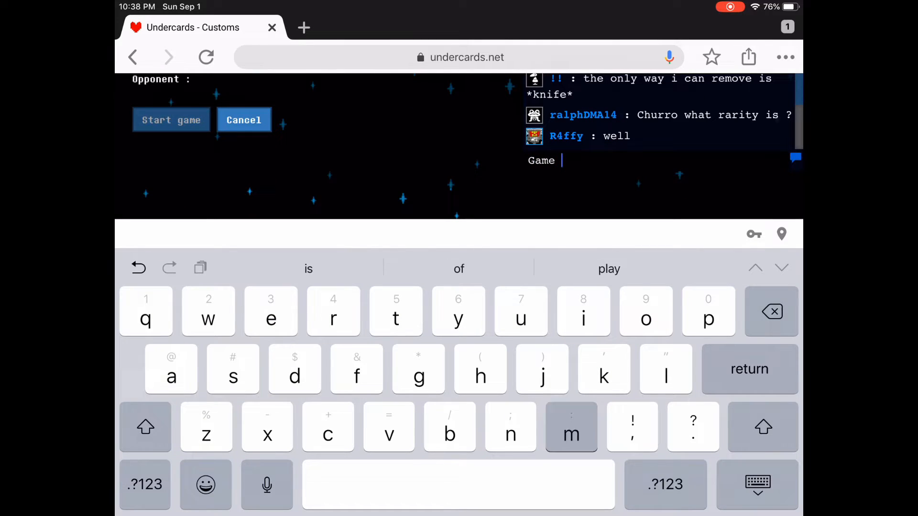
key(return)
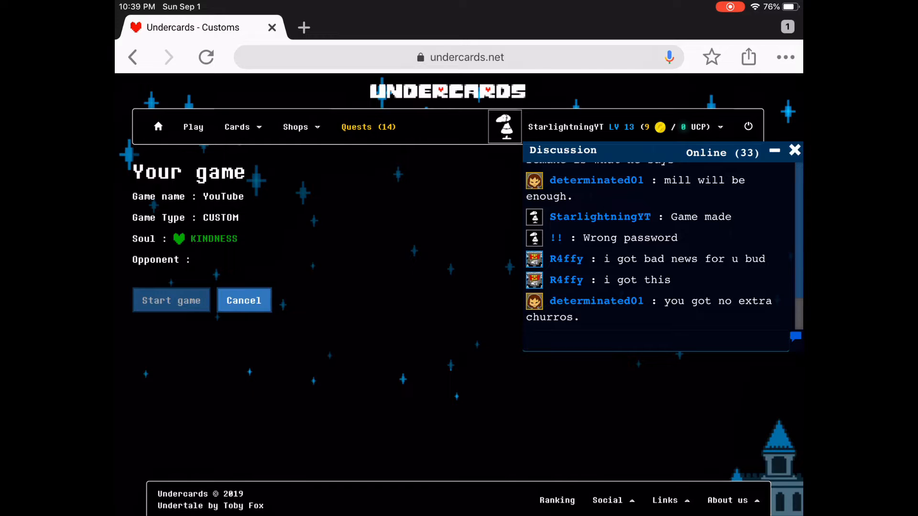
click(244, 300)
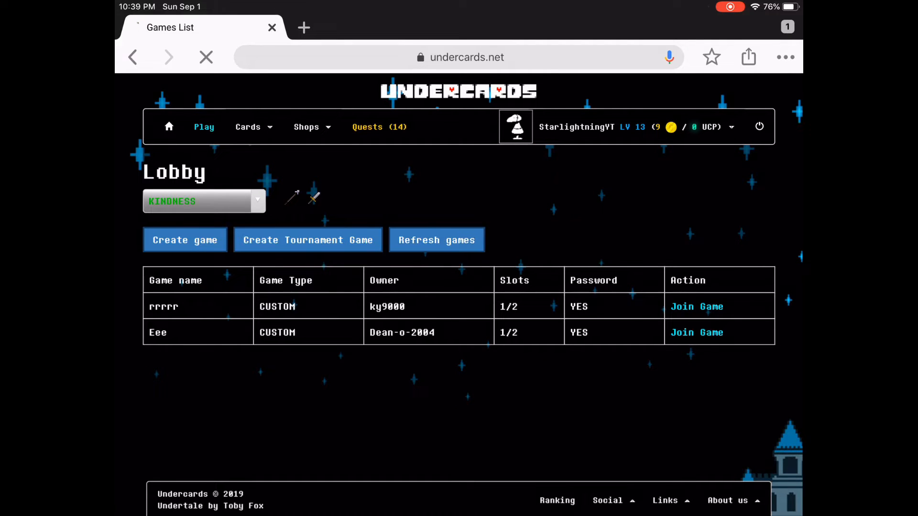
- Return to the game modes page and queue for a standard match with the Patience soul
click(204, 127)
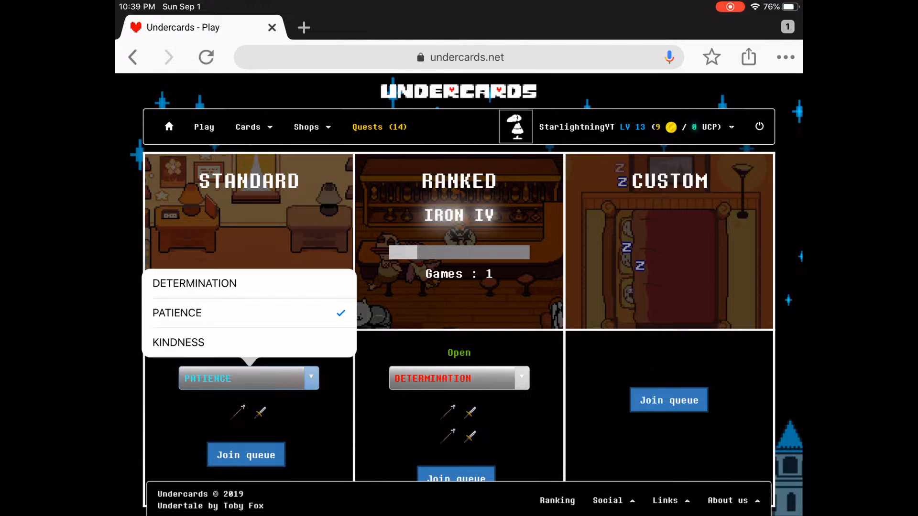
click(246, 455)
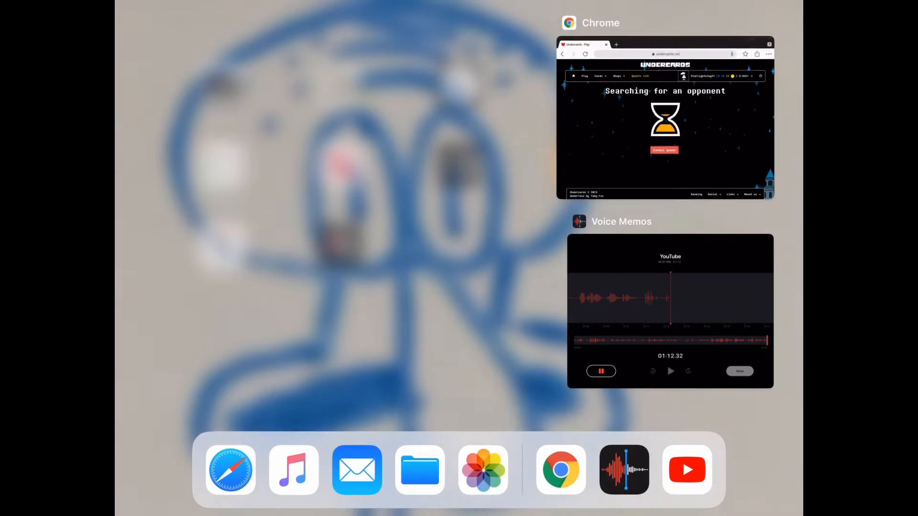
- Come back to the browser and cancel the standard queue search
click(664, 117)
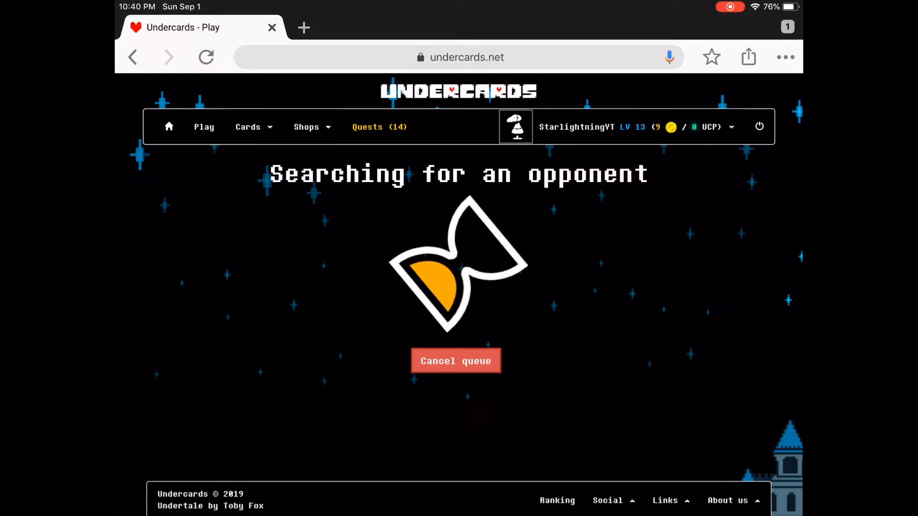
click(455, 360)
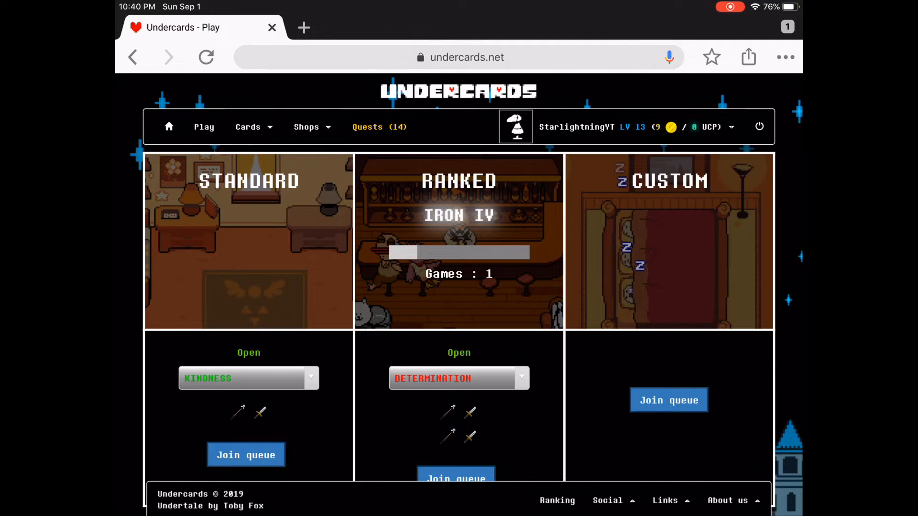
- Queue for ranked play with the Kindness soul and accept the found match
click(668, 401)
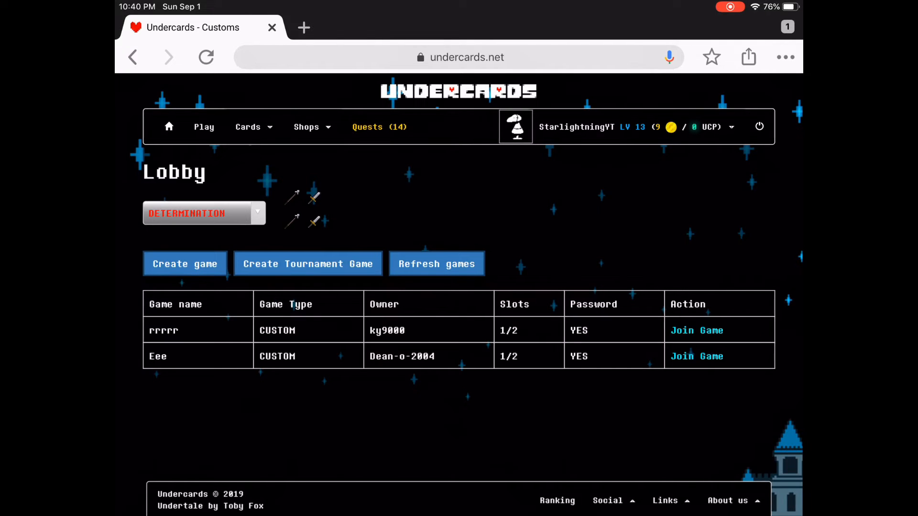
click(203, 127)
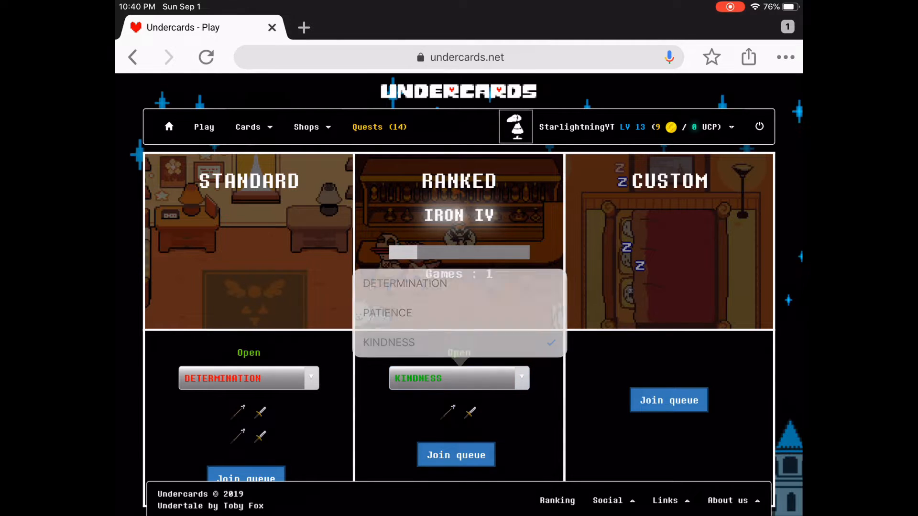
click(456, 455)
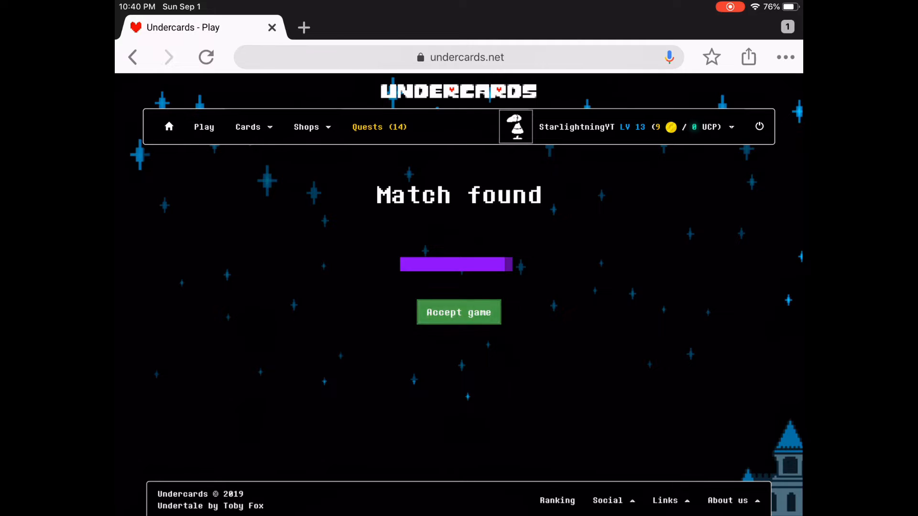
click(458, 311)
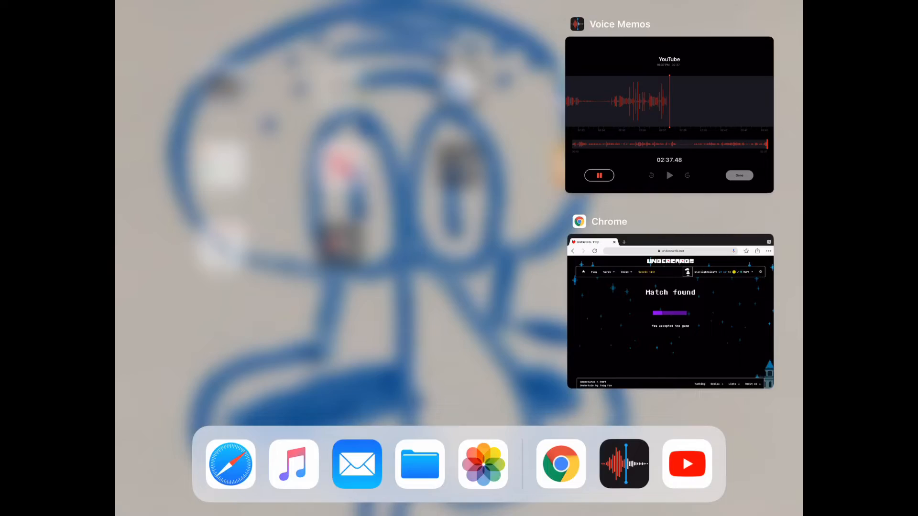
- Return to the Undercards game in Chrome, now at the mulligan choice
click(669, 311)
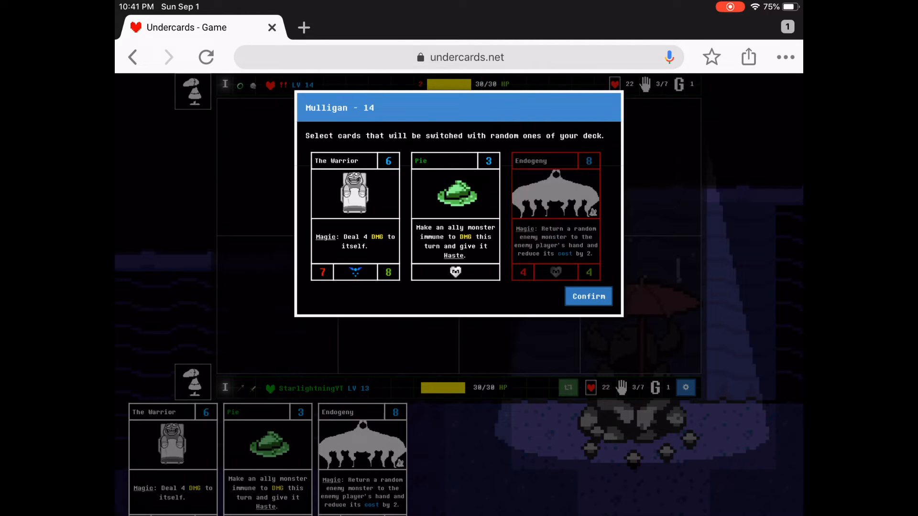
- Confirm swapping Endogeny out of the opening hand, receiving Migosp
click(588, 296)
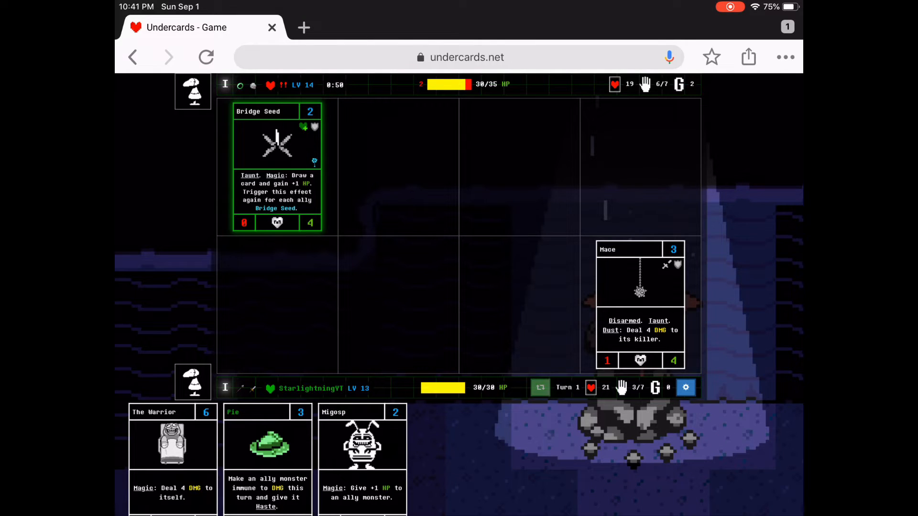
- End turns to field Migosp, The Warrior and Shrine Mascot, bringing the opponent to 27/35 HP
click(539, 387)
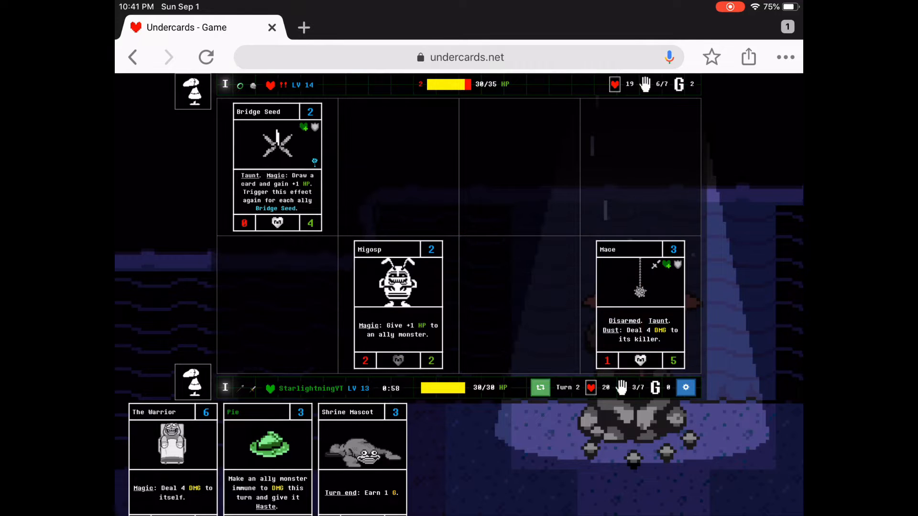
click(539, 387)
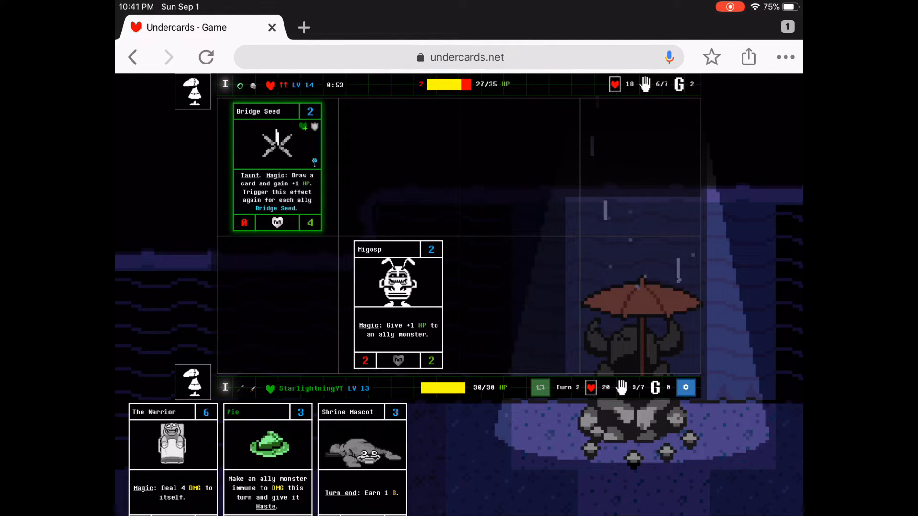
click(538, 388)
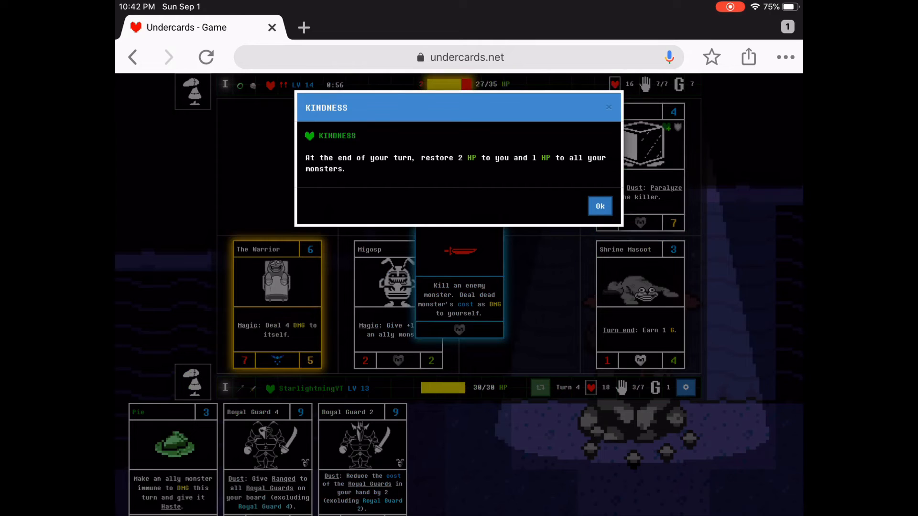
- Dismiss the Kindness soul popup and end the turn, dropping the opponent to 21/35 HP
click(600, 206)
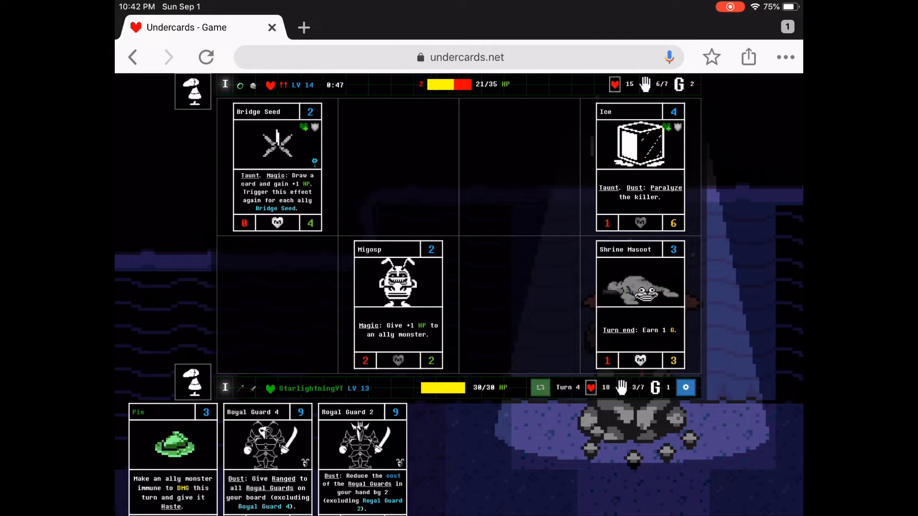
click(539, 388)
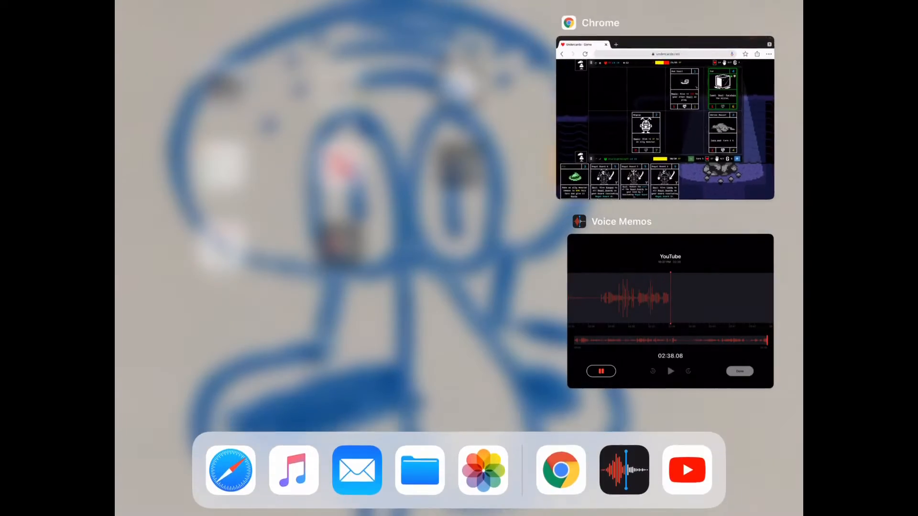
- Switch back to the Chrome card running the Undercards match
click(665, 117)
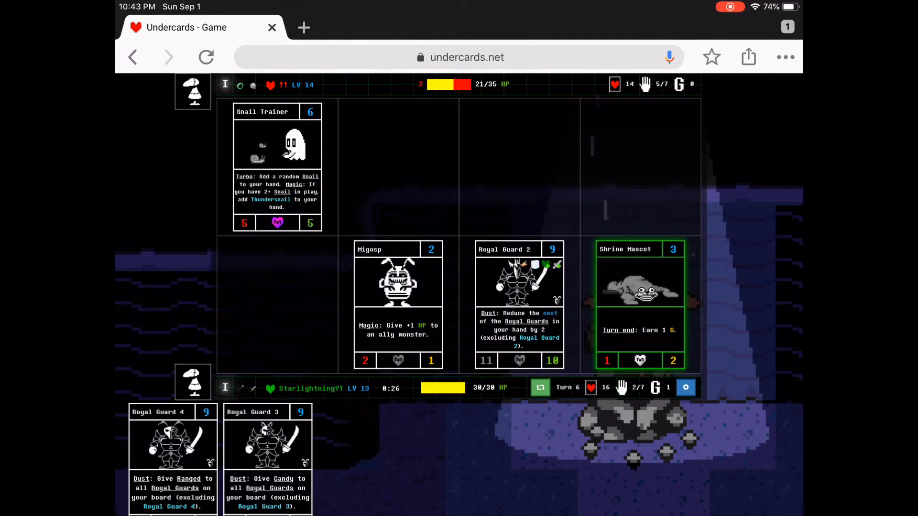
- Play a Royal Guard card from hand onto an empty board slot
click(639, 284)
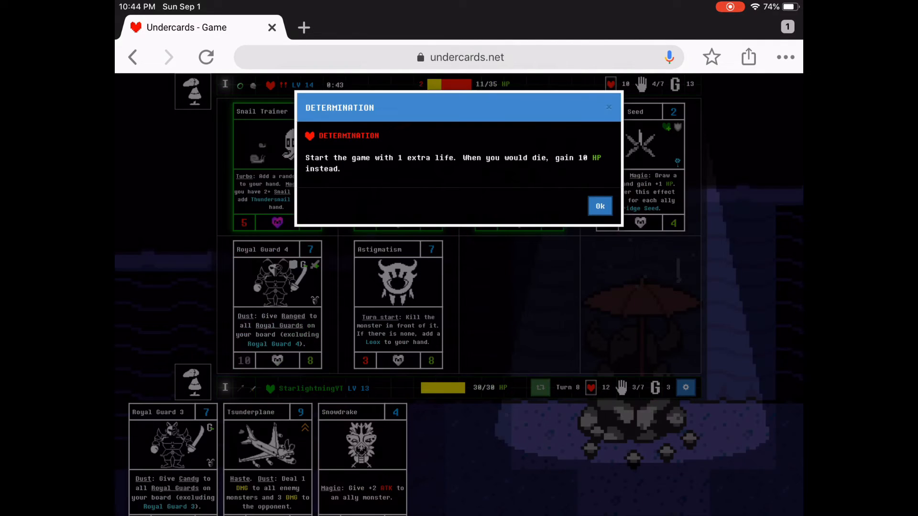
- Dismiss the opponent's Determination soul popup with Ok
click(598, 205)
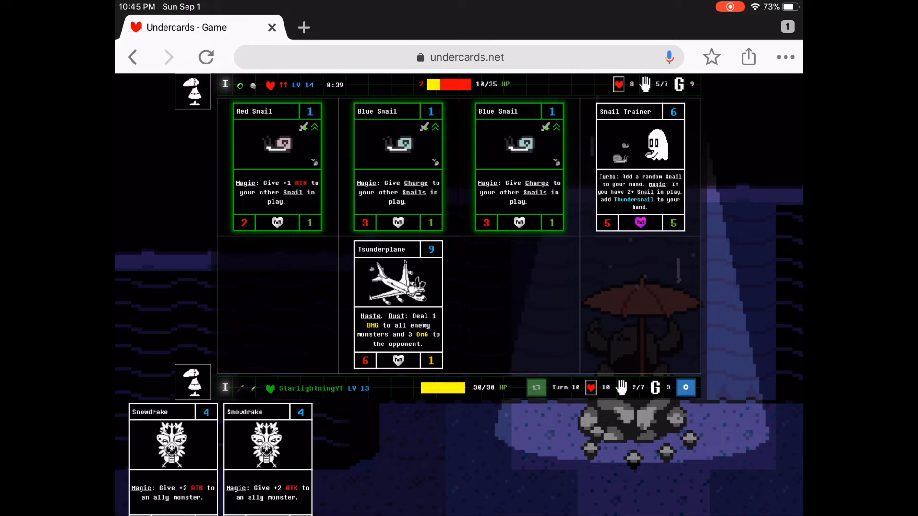
- Act on the board and end two turns, letting the opponent field Napstablook, Ice and Blue Snail
click(276, 145)
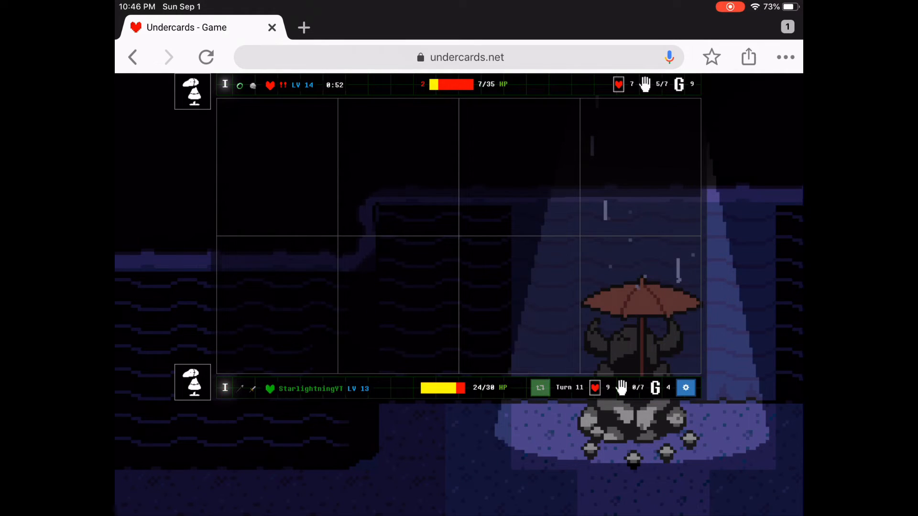
click(535, 387)
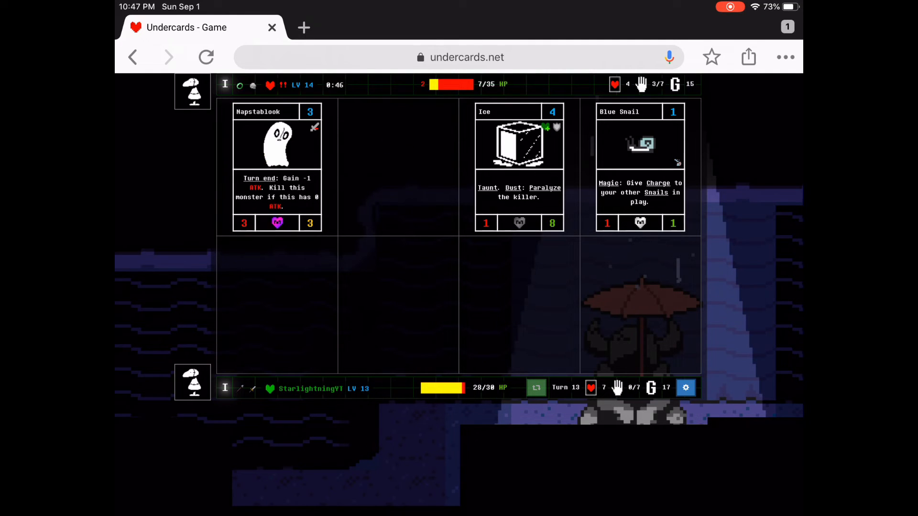
click(536, 387)
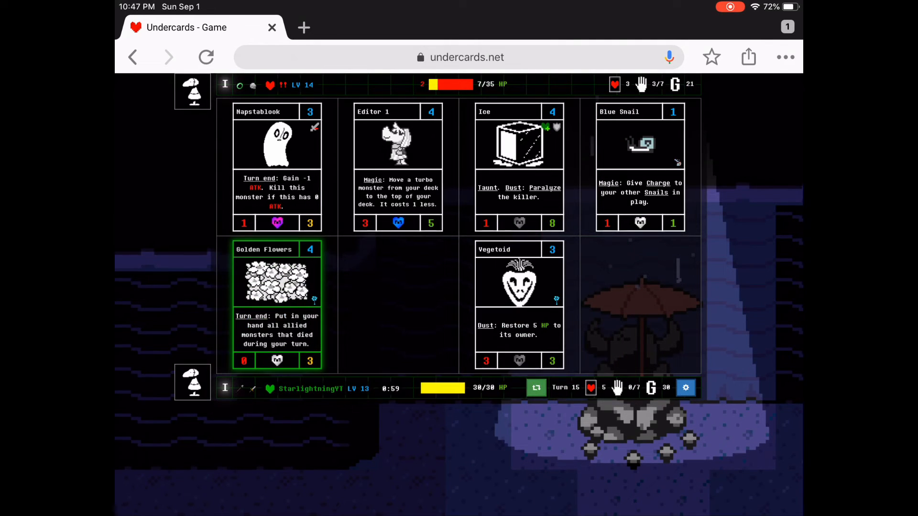
- End the turn with Golden Flowers and Vegetoid on board
click(536, 388)
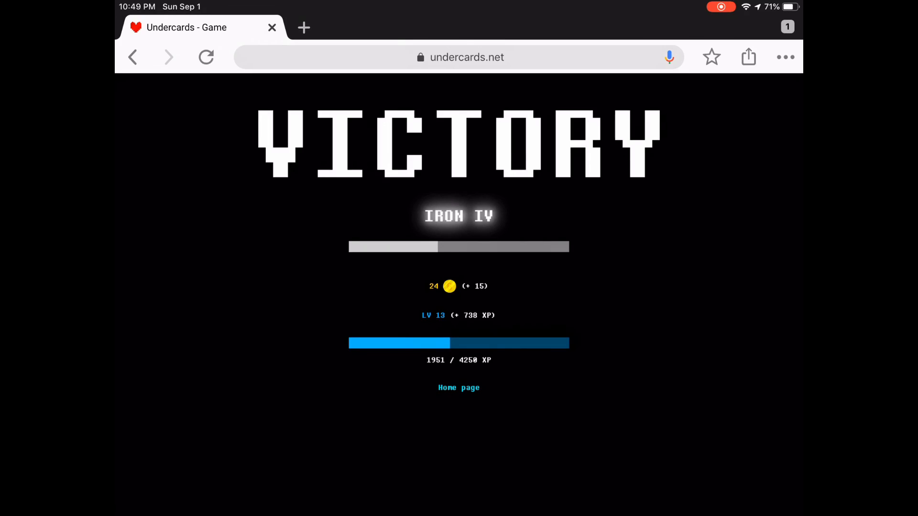
- Leave the Victory screen (+15 gold, +738 XP) for the home page
click(458, 388)
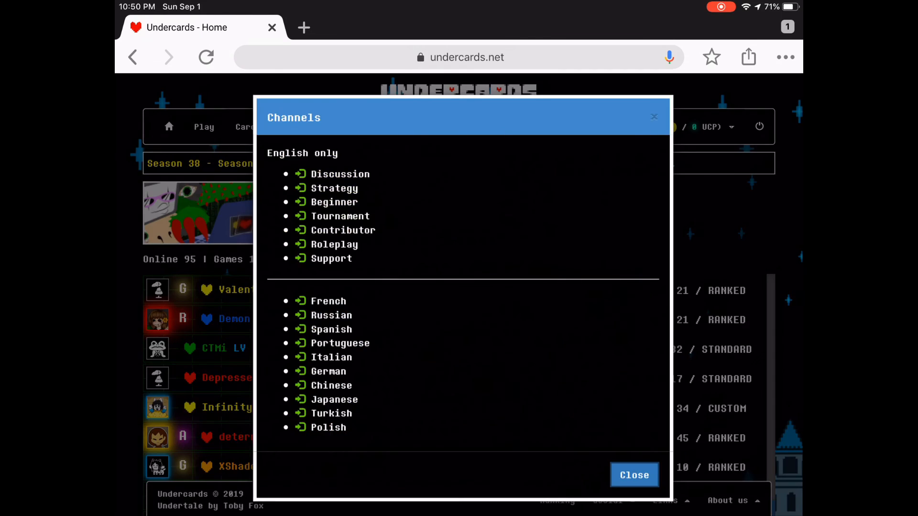
- Go from the Channels list to the Ranking leaderboard footer link
click(634, 476)
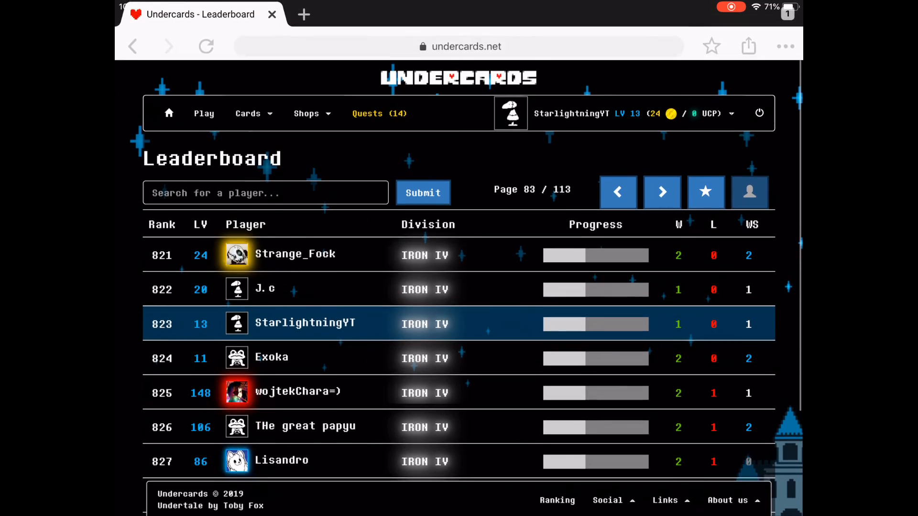
click(661, 192)
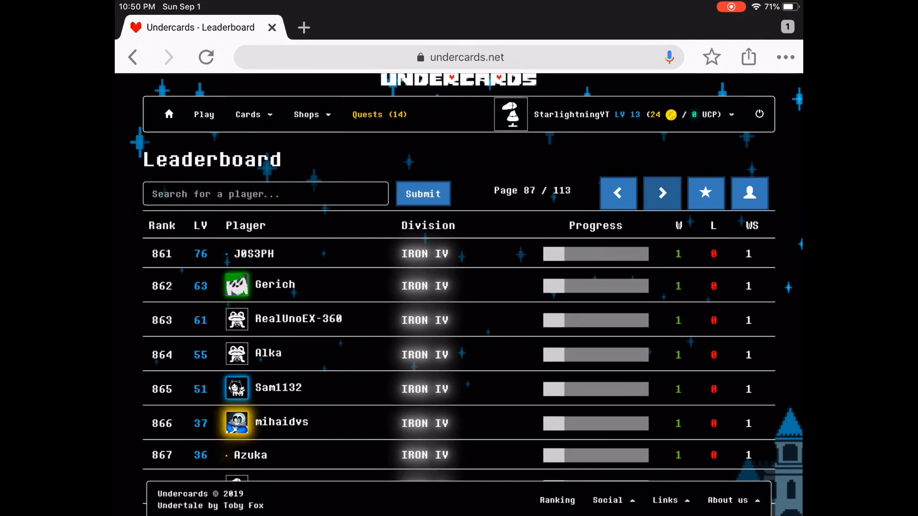
click(661, 193)
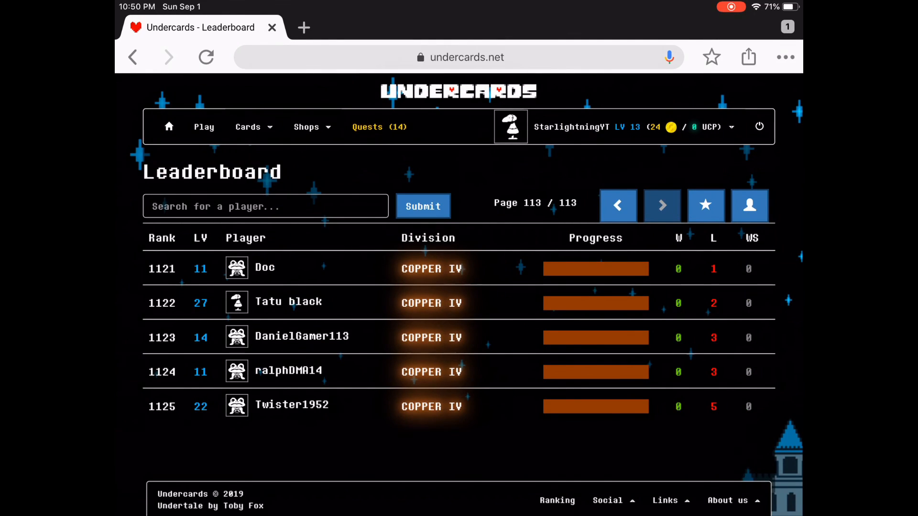
click(619, 206)
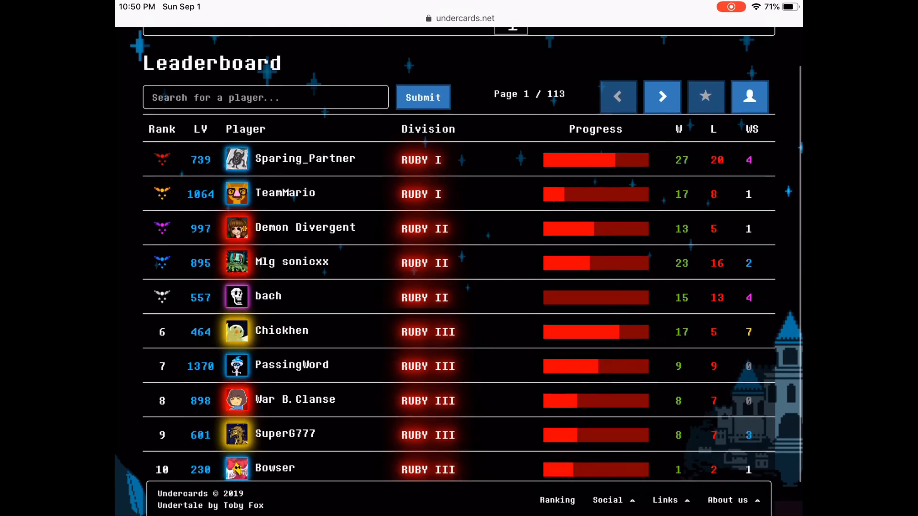
scroll(down, 3)
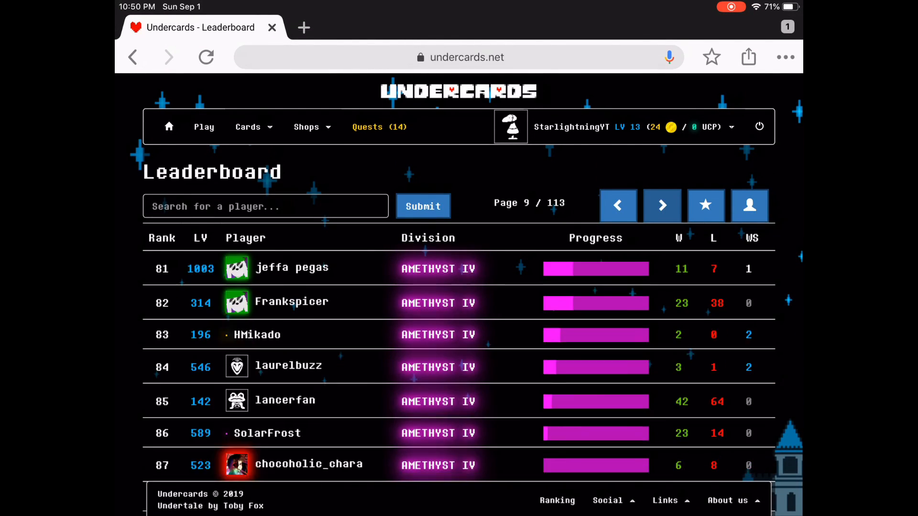
click(662, 206)
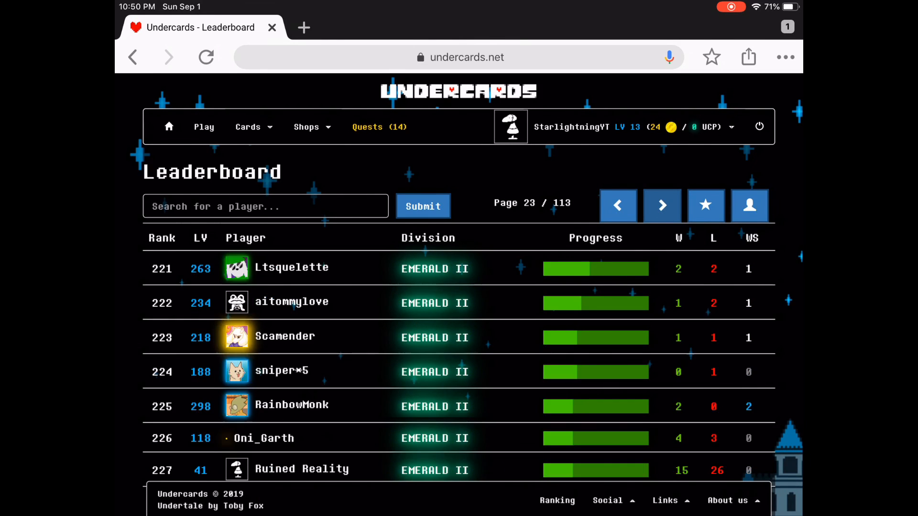
click(662, 207)
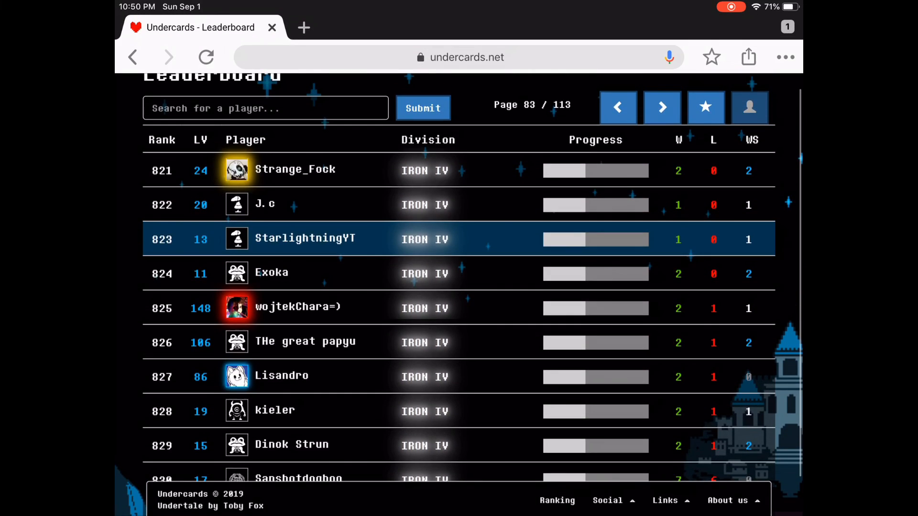
- View leaderboard page 82 (ranks 811–819), then head to the Play page
scroll(up, 3)
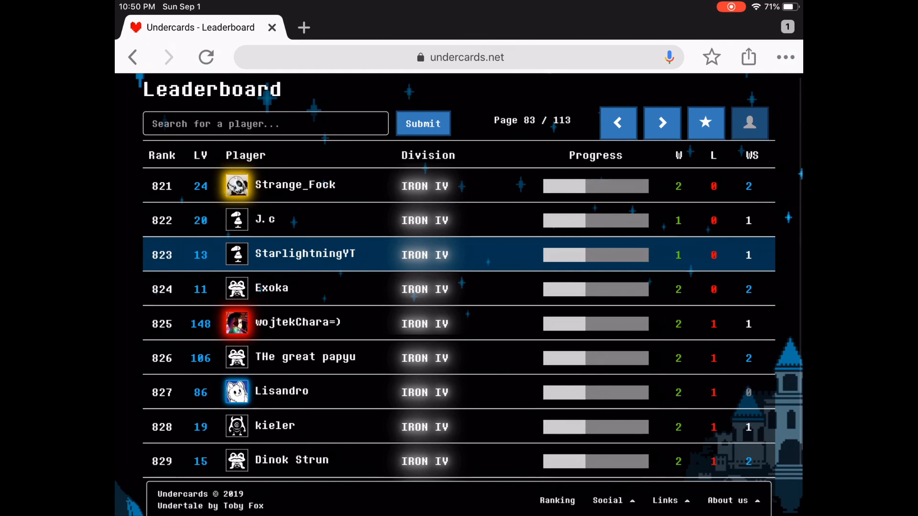
click(618, 124)
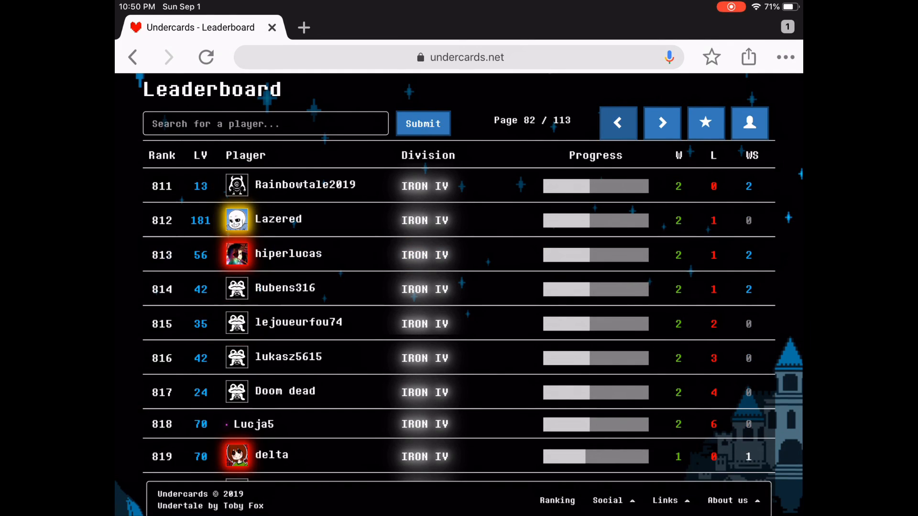
scroll(down, 3)
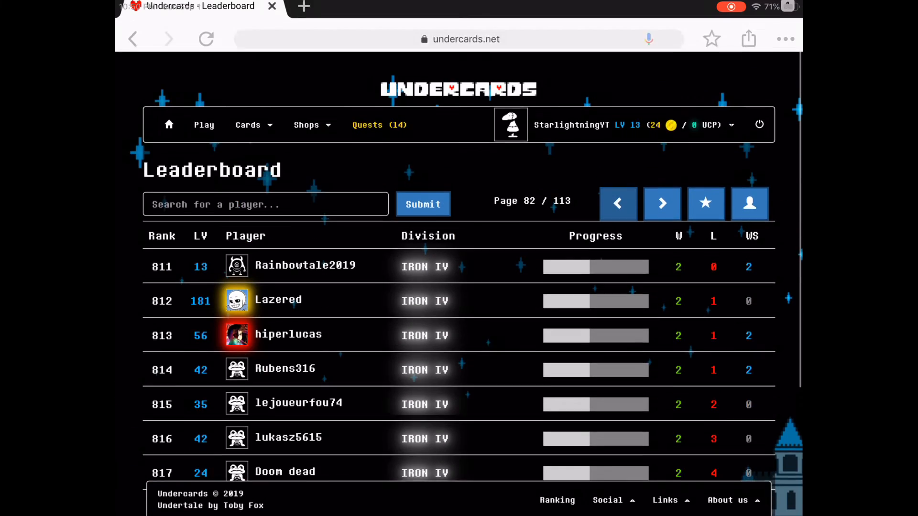
click(204, 124)
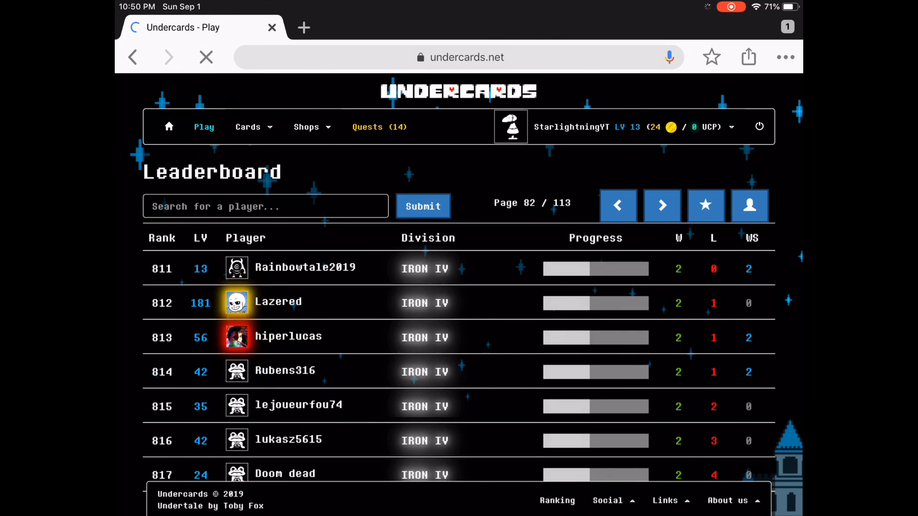
- Choose the Patience deck for ranked, join the queue, then cancel the search
click(204, 127)
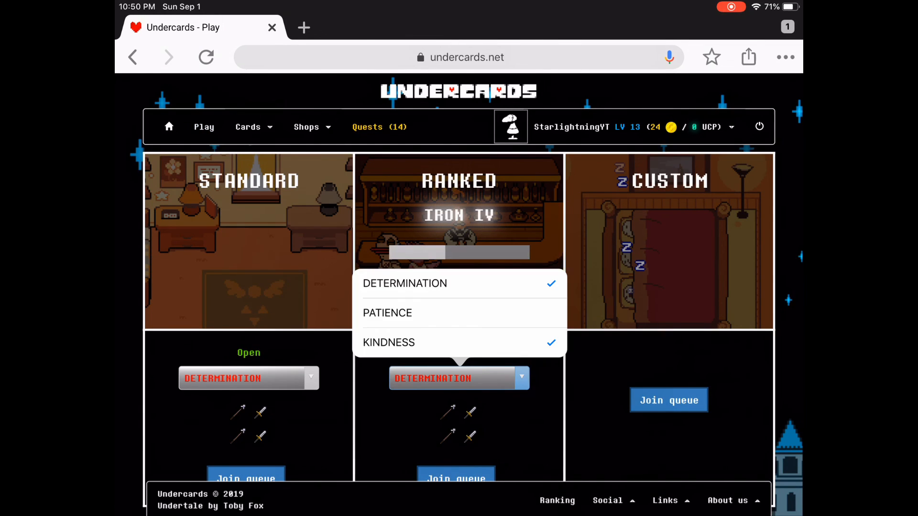
click(455, 477)
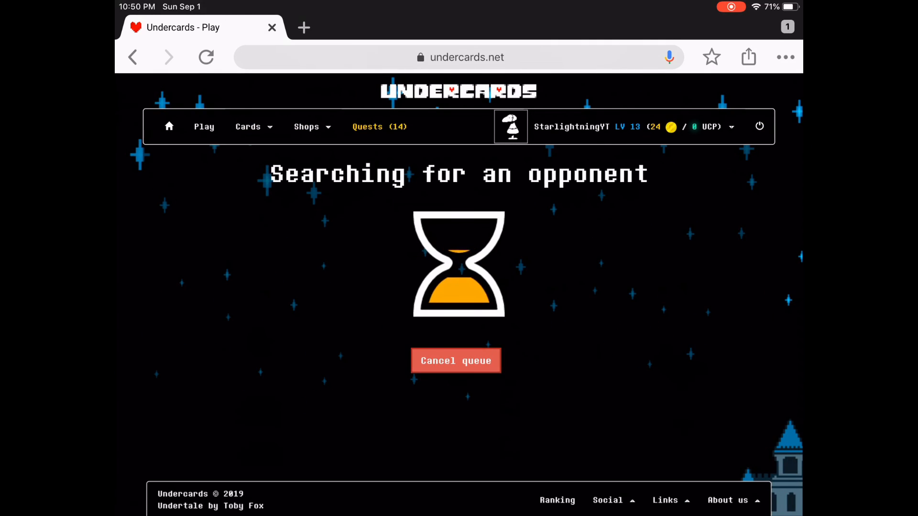
click(455, 360)
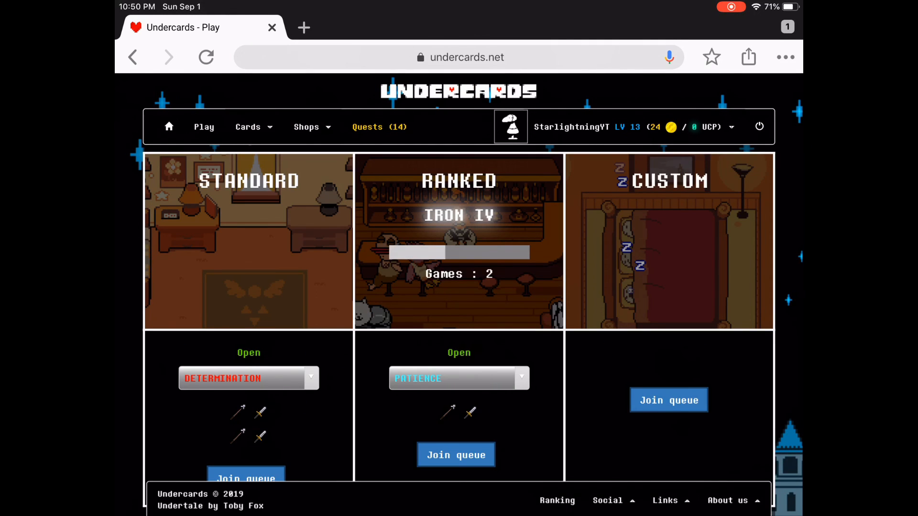